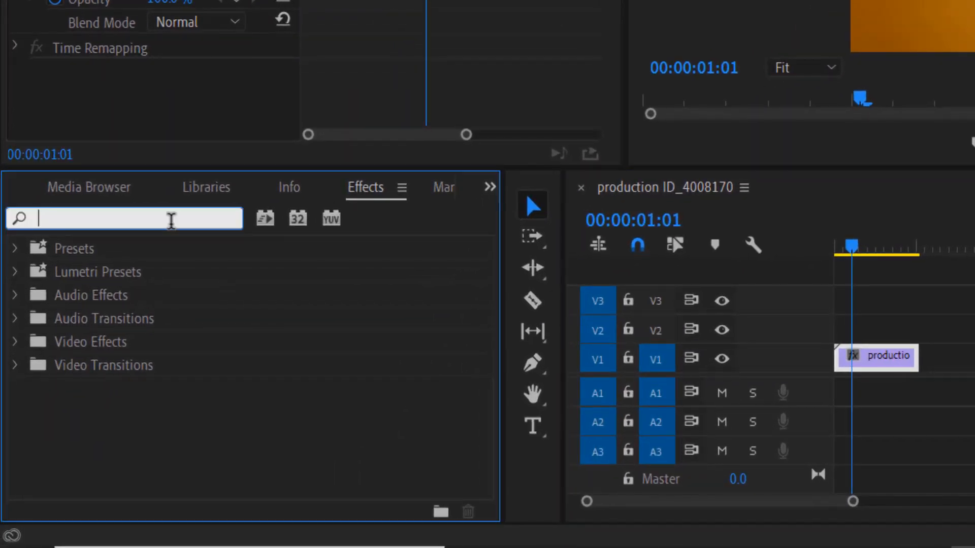
- Search 'tint' in Effects and apply the Tint effect to the clip on V1
type("tint")
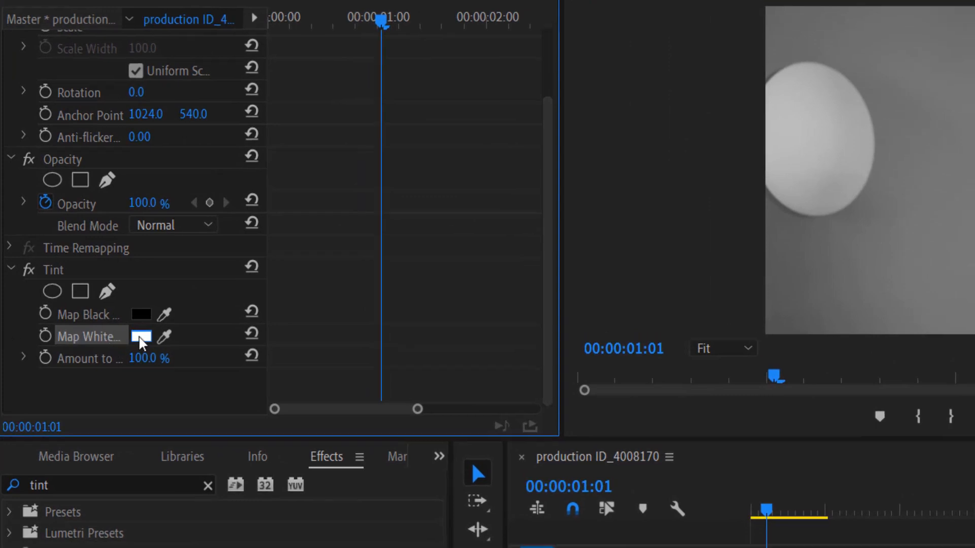
- Set Tint's Map White colour to blue (4146FA) so the clip looks blue
left_click(142, 336)
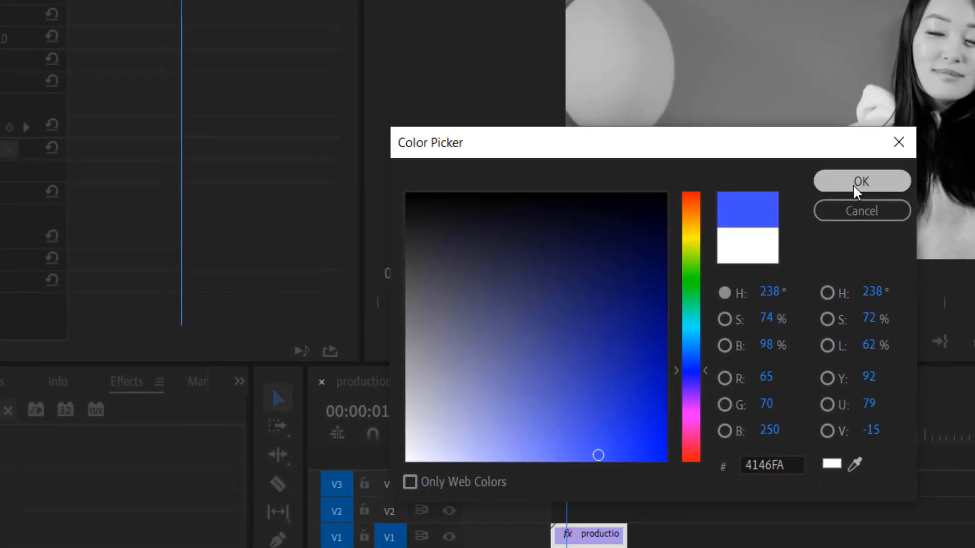
left_click(862, 181)
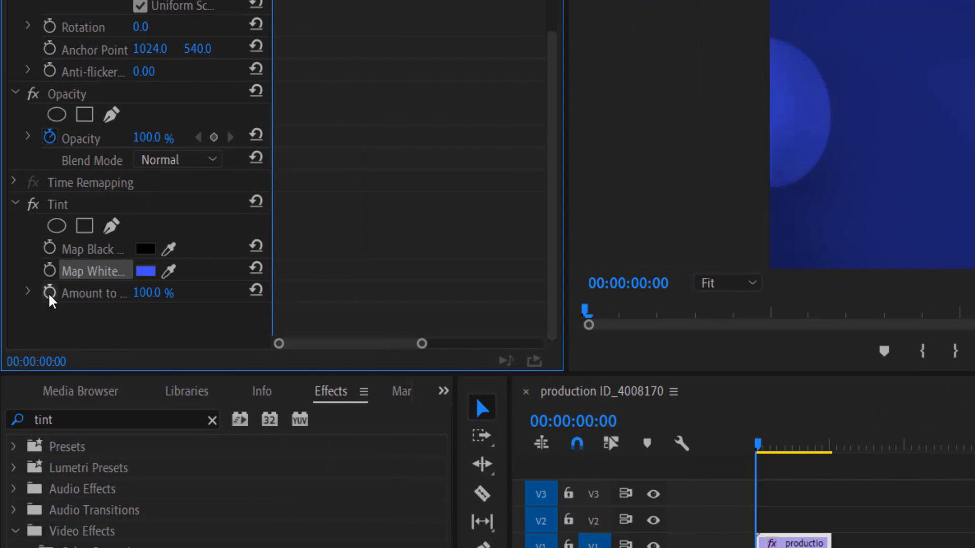
mouse_move(50, 292)
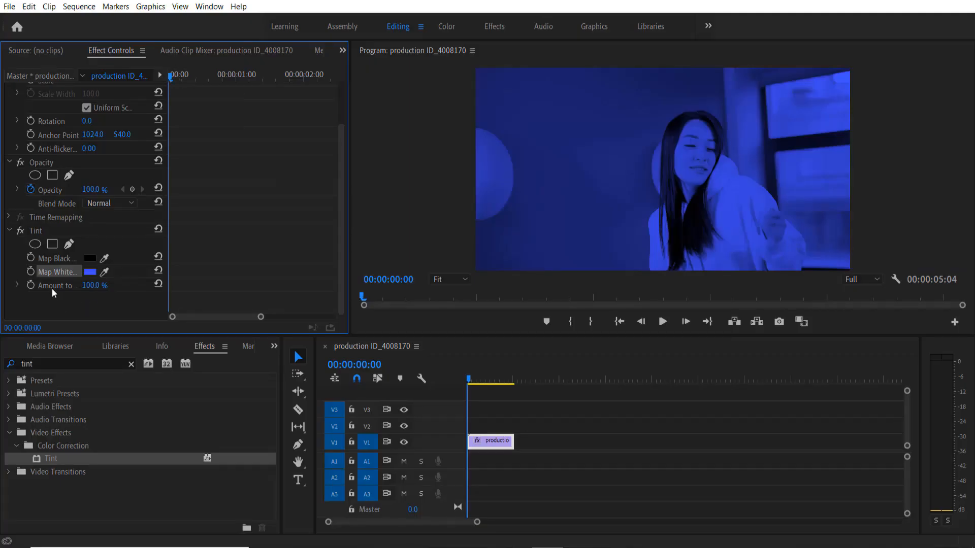
mouse_move(32, 285)
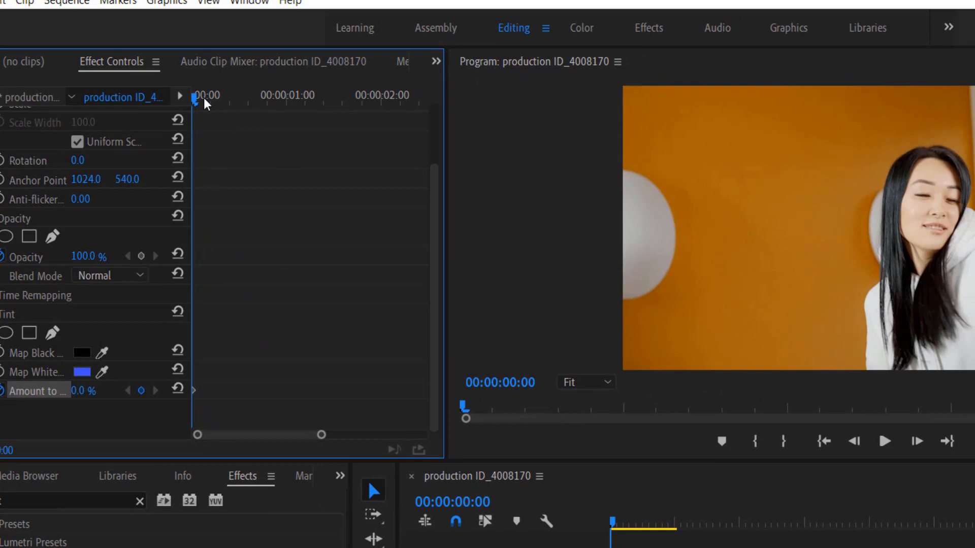
- Keyframe Amount to Tint from 0% at frame 0 to 97% ten frames in, advancing the playhead in five-frame steps
key("shift+right")
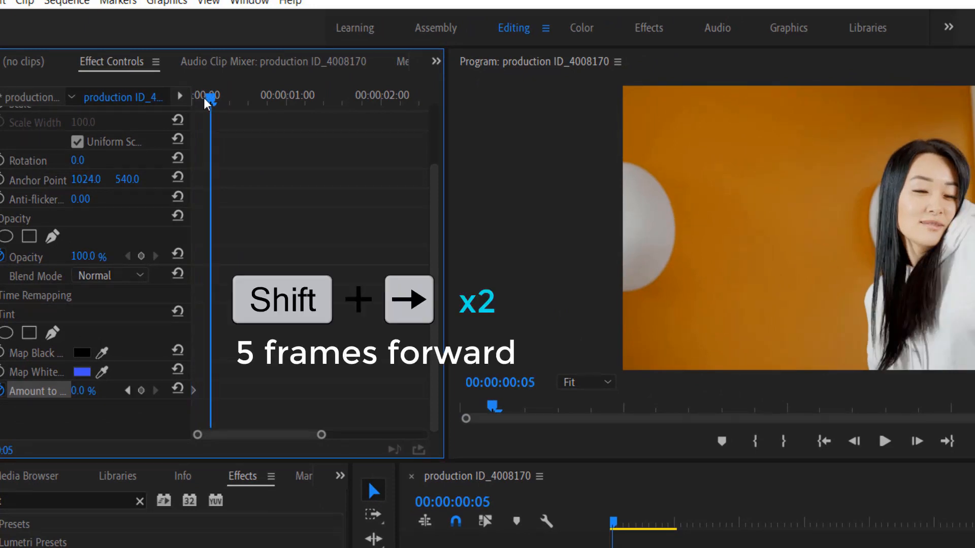
key("shift+right")
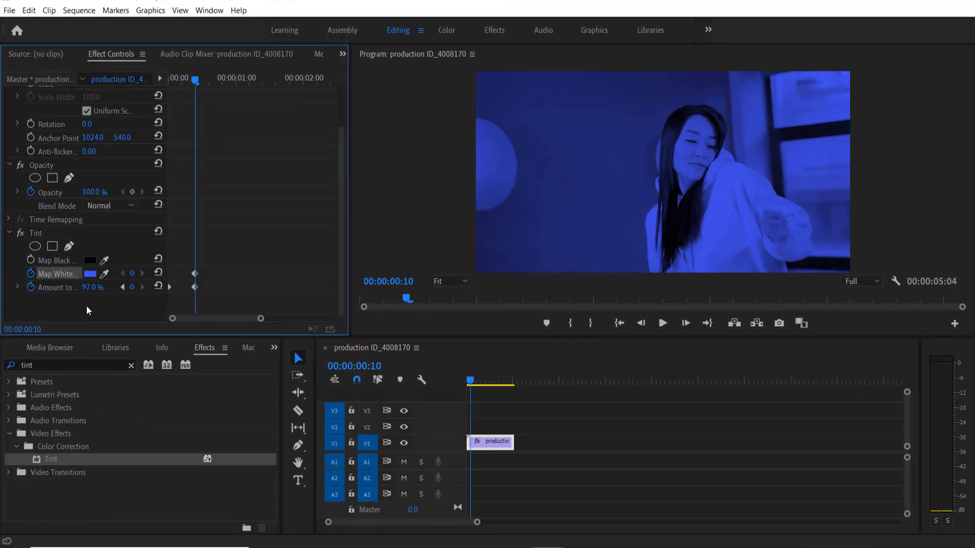
key("shift+right")
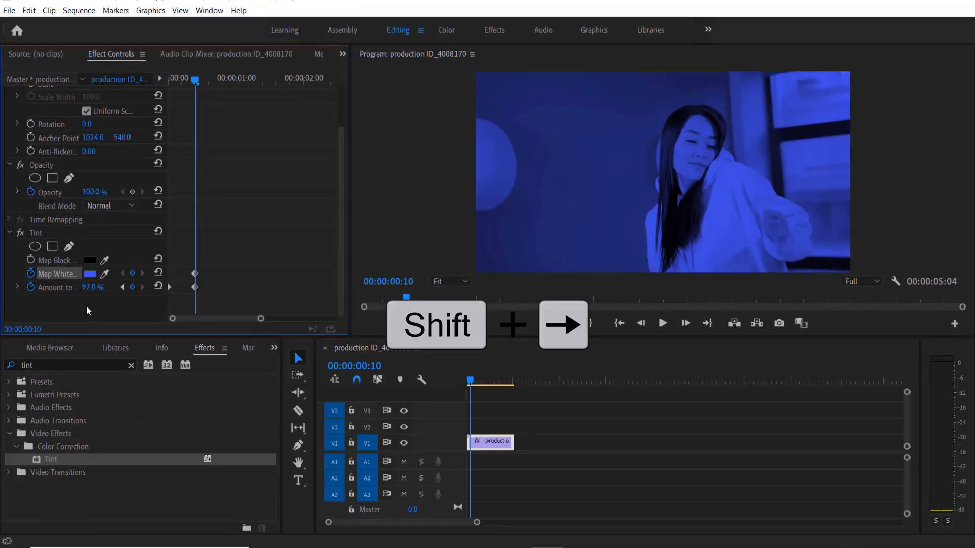
- Five frames on, keyframe Map White to green
key("shift+right")
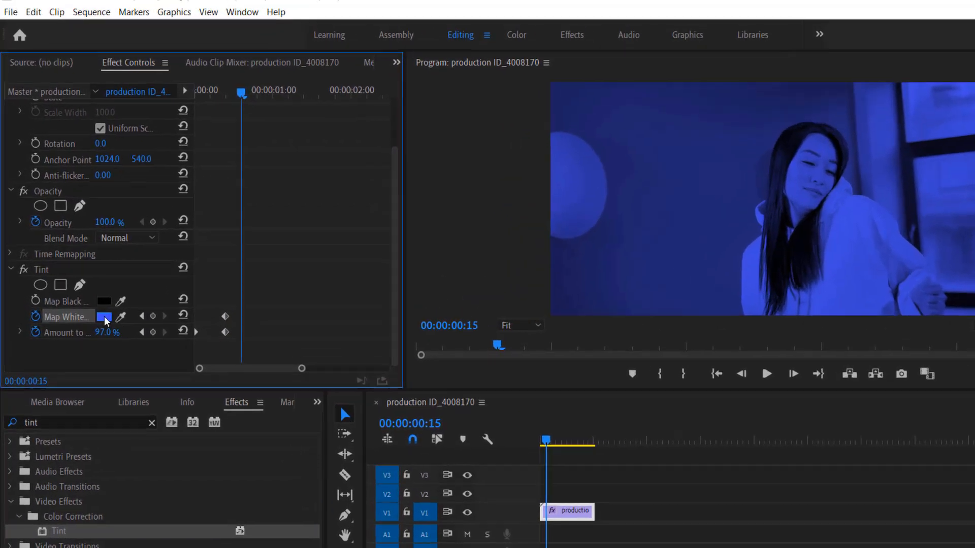
left_click(104, 317)
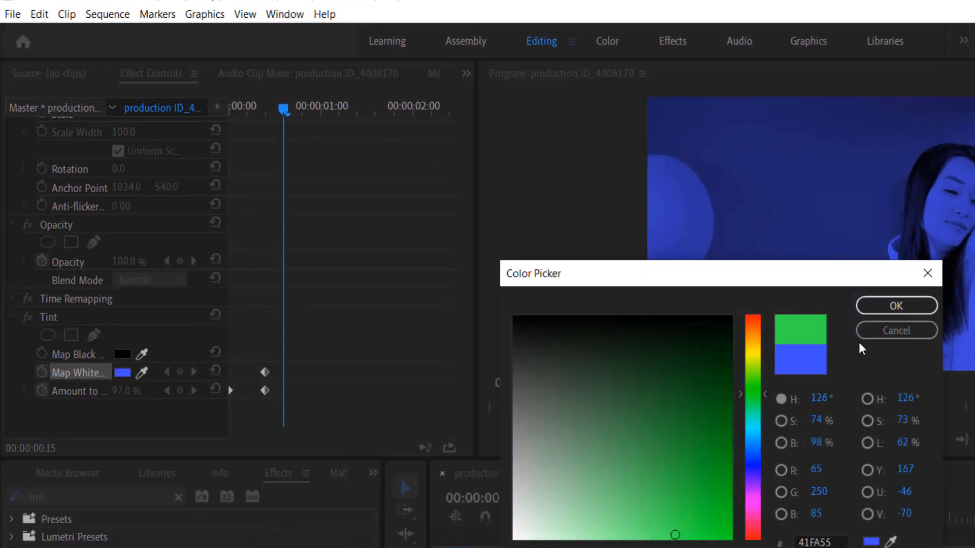
left_click(896, 306)
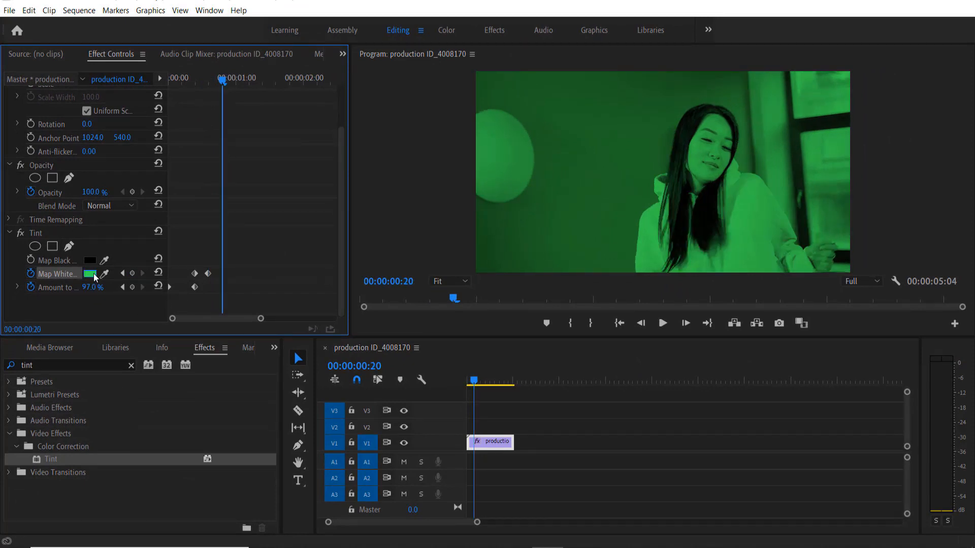
- Add further Map White keyframes for cyan and then pink along the clip
left_click(90, 273)
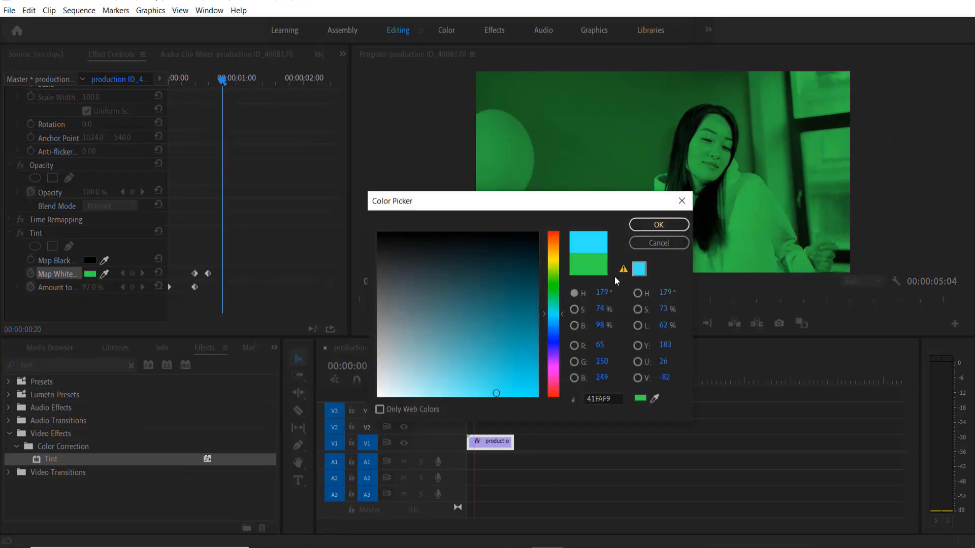
left_click(658, 224)
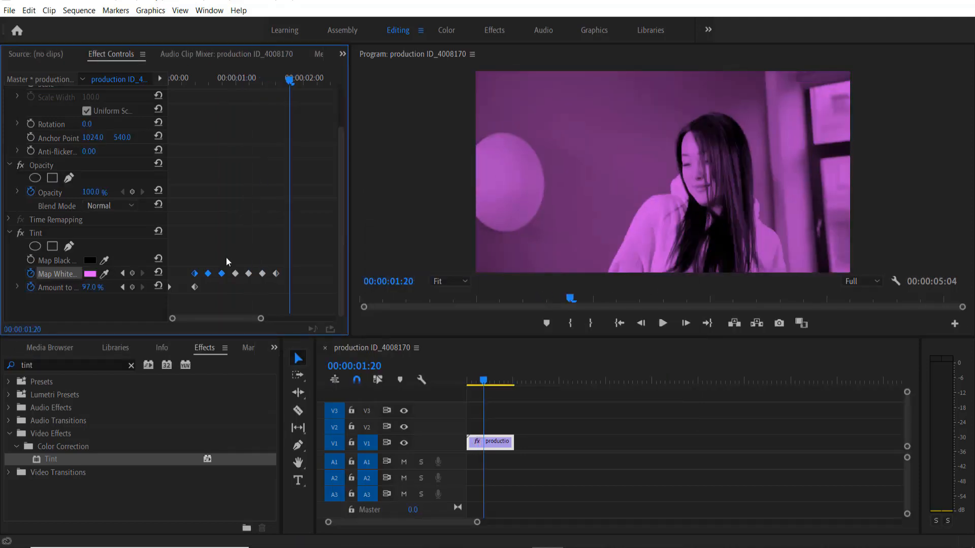
left_click(90, 274)
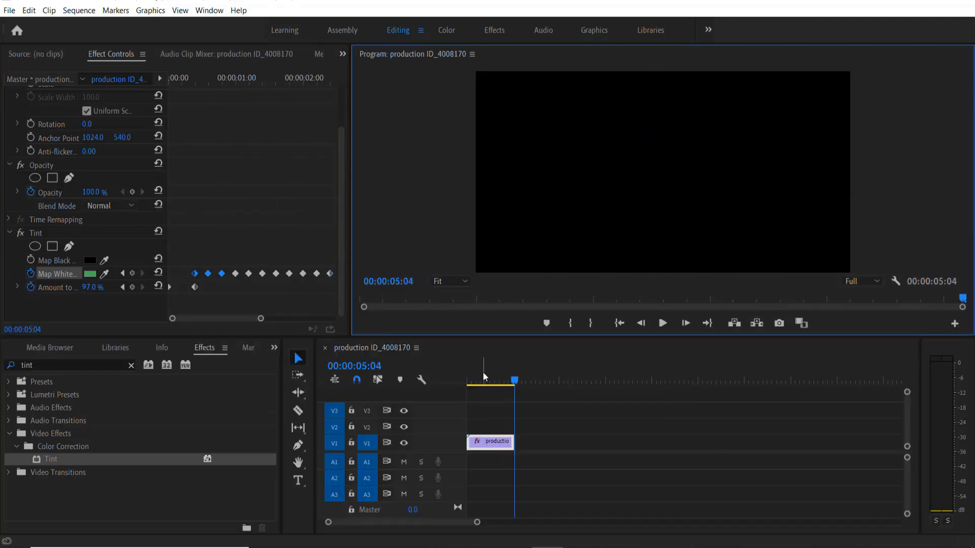
- Maximize the Program Monitor and play the clip to preview the colour-cycling tint
left_click(491, 380)
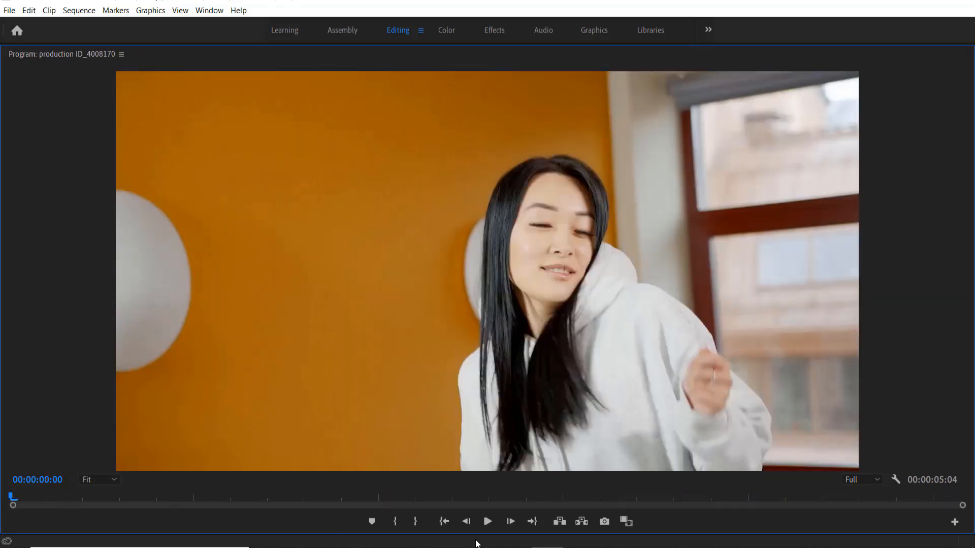
left_click(489, 521)
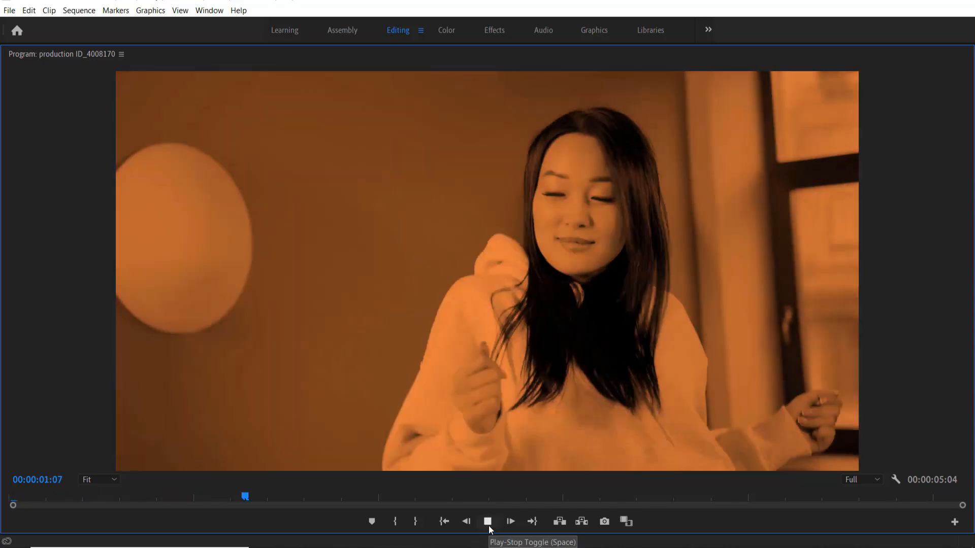